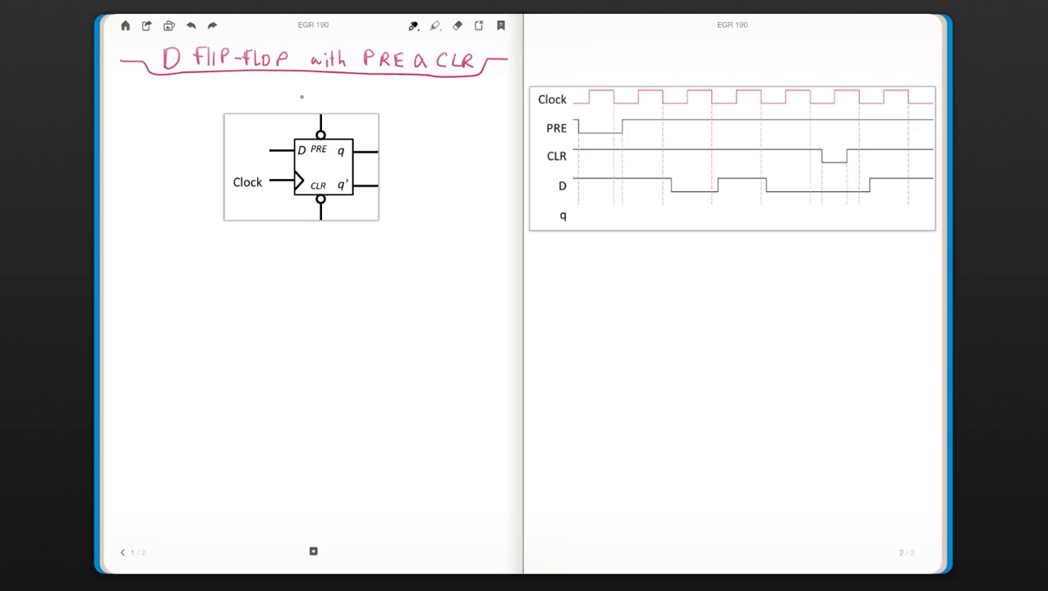
Step: Handwrite PRESET above the flip-flop's top bubble and CLEAR below its bottom bubble
text(PRI)
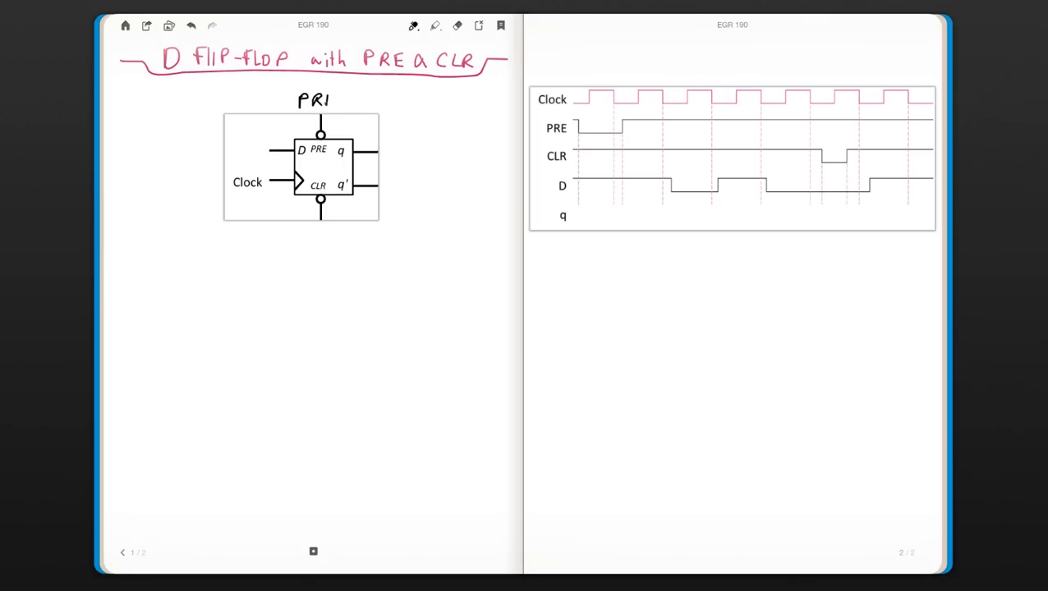
text(SET)
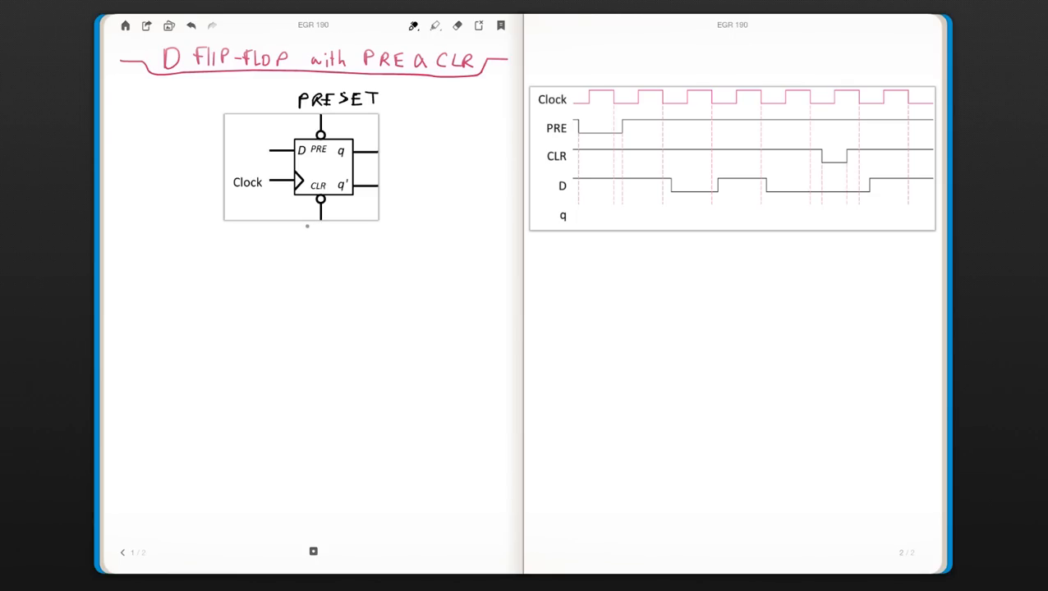
text(CLR)
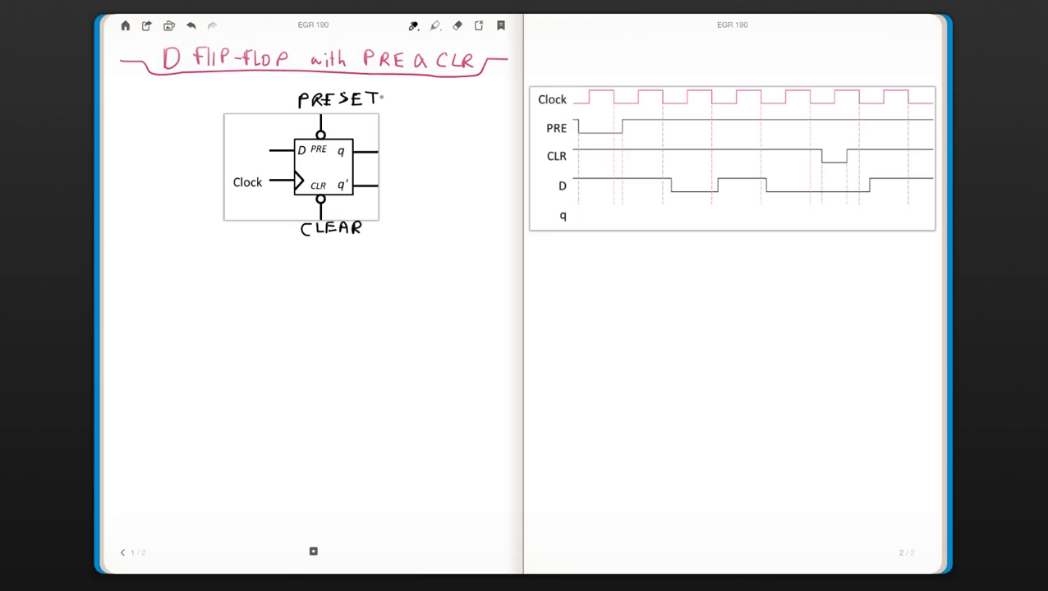
Step: Draw bracket lines from PRESET and CLEAR and write 'instantenous' beside them
drag(377, 111, 415, 131)
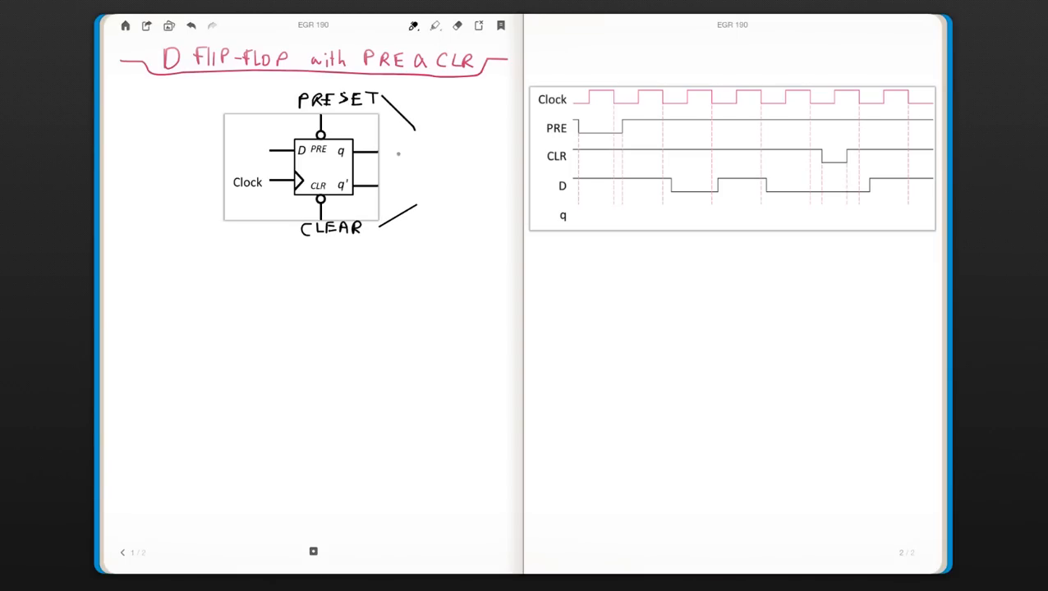
text(insl)
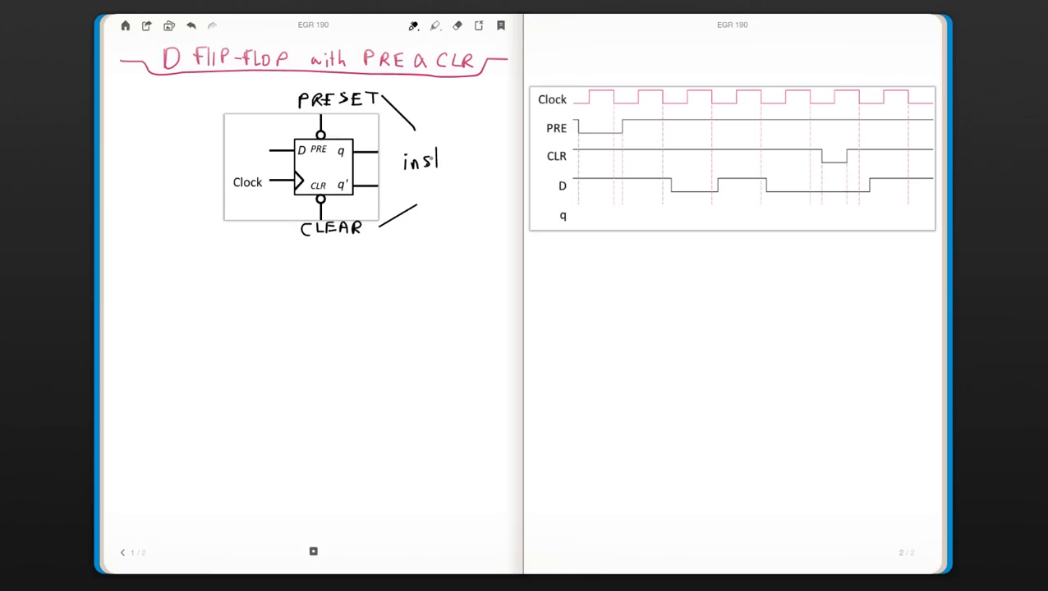
text(tant)
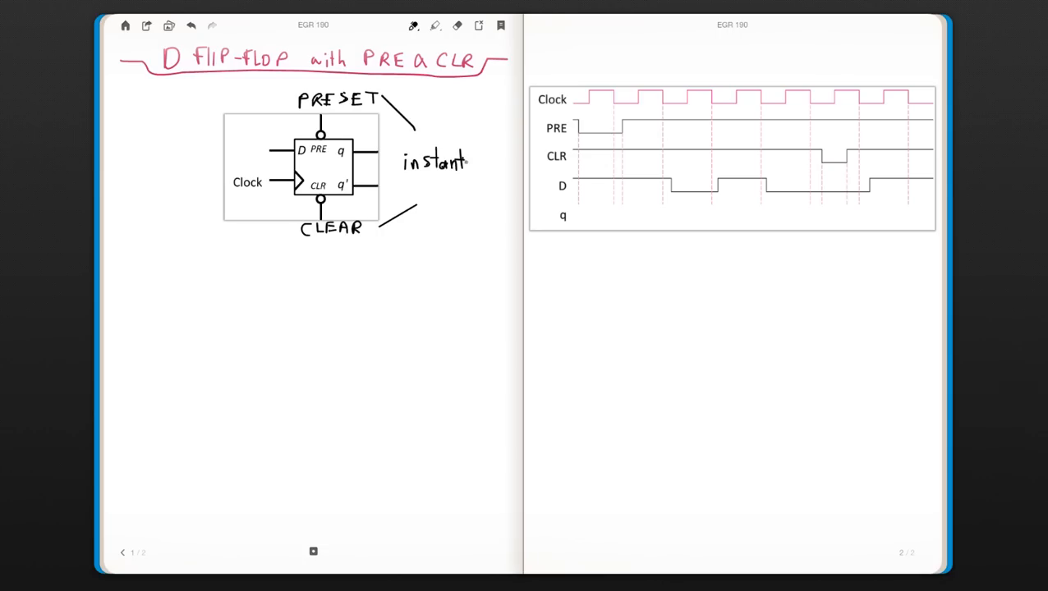
text(enu)
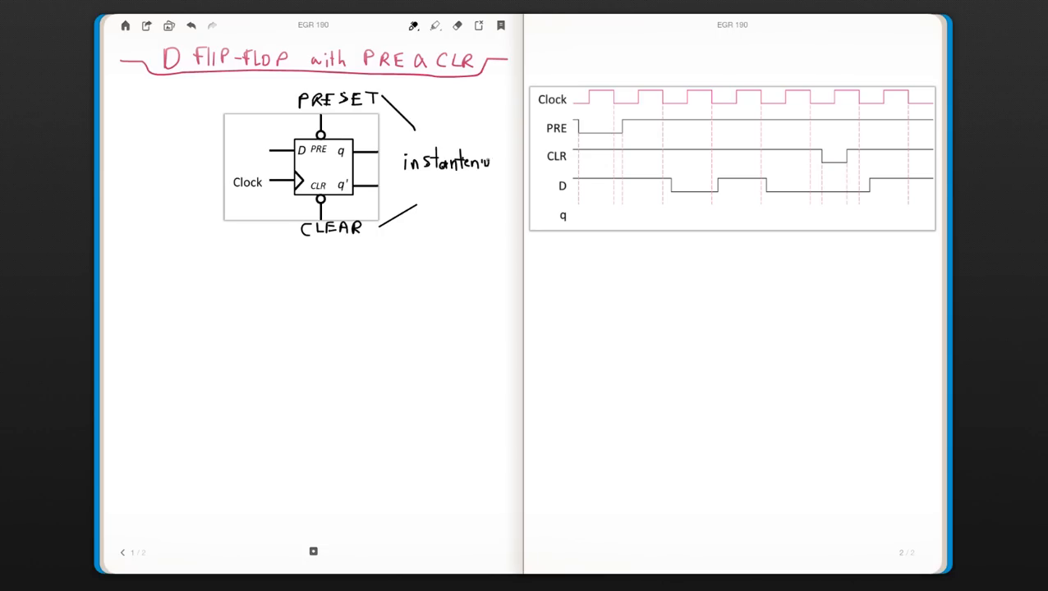
text(ous)
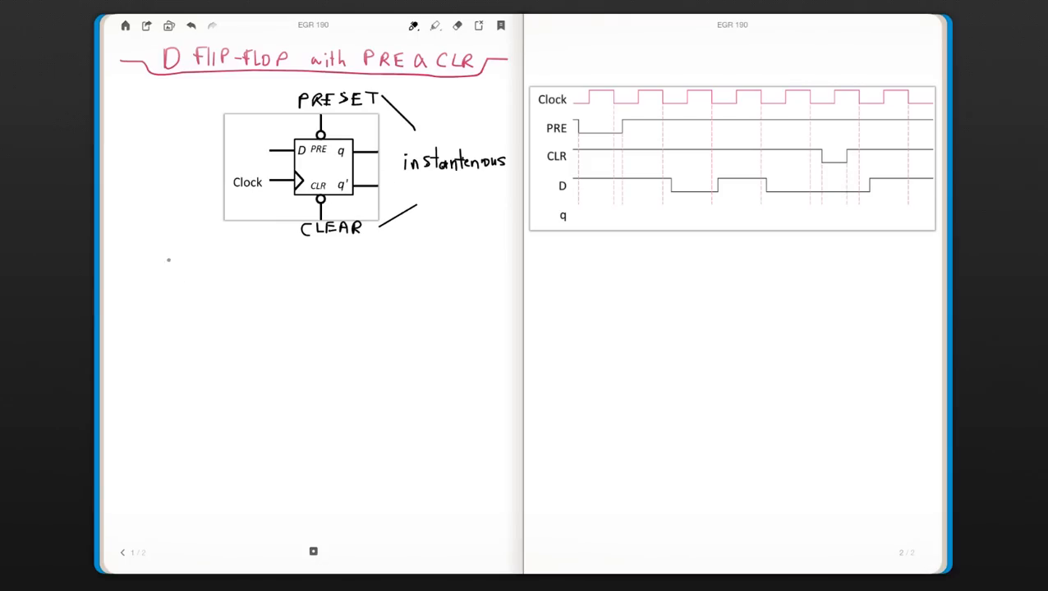
Step: Write 'PRE → q = 1' and 'CLR → q = 0' with arrows below the symbol
text(RE)
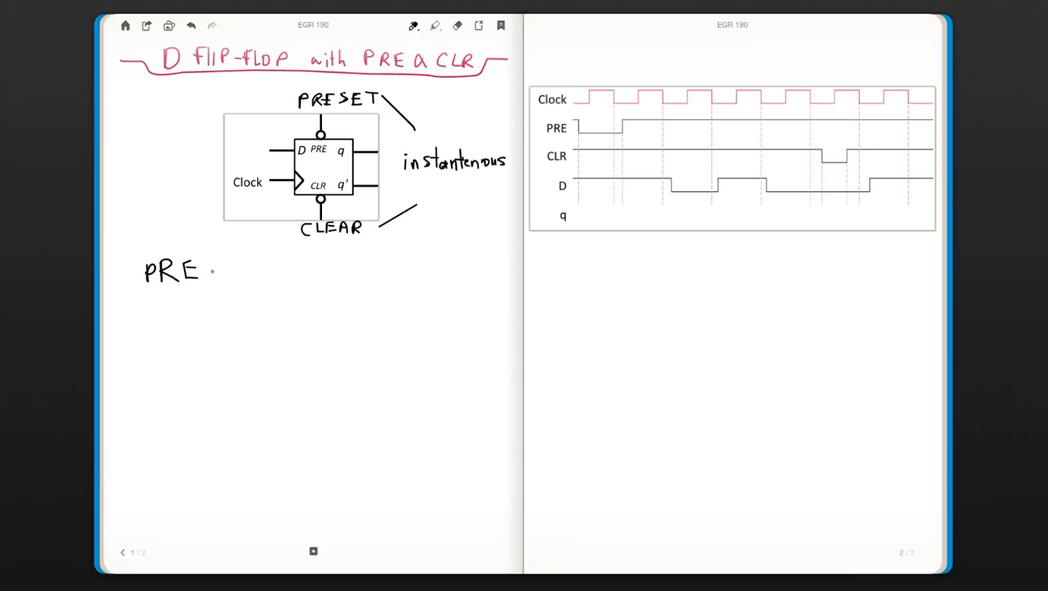
drag(212, 271, 250, 269)
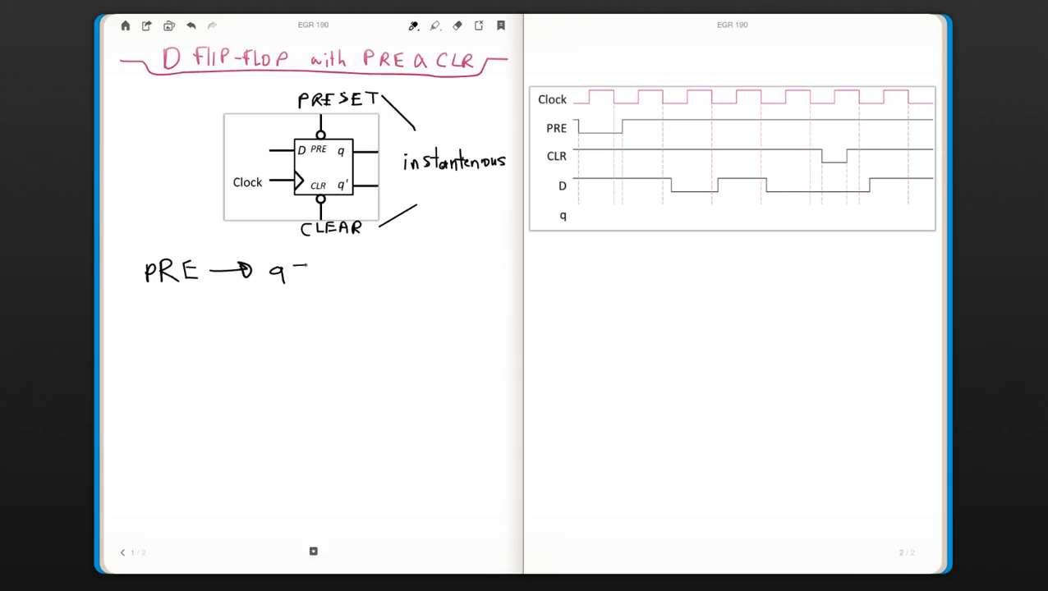
text(=1)
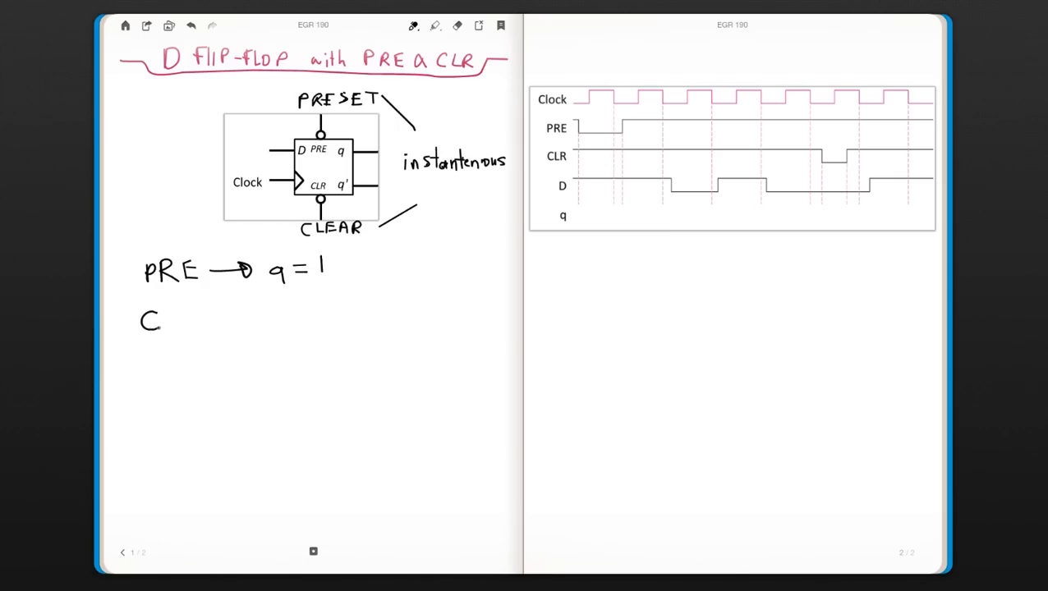
text(L)
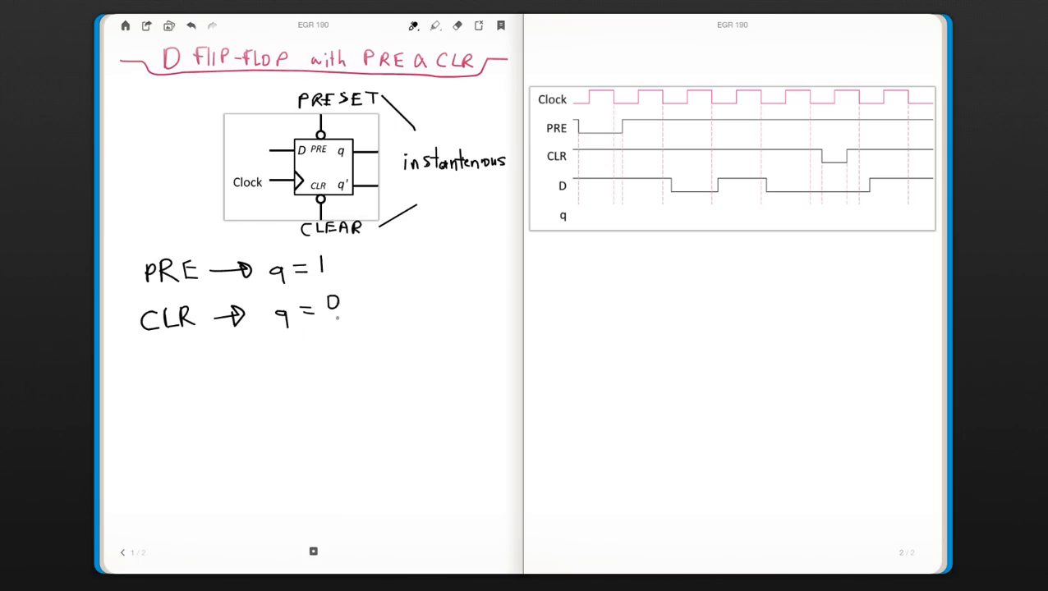
click(435, 26)
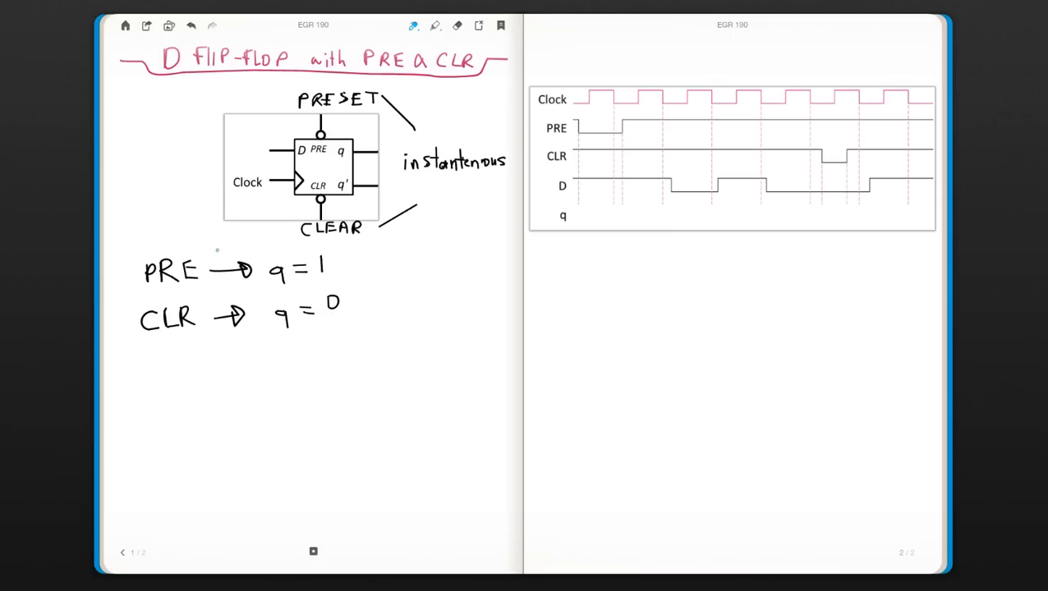
Step: Draw blue arrows from PRE to the bubbles and write '=0' after PRE and CLR
drag(214, 252, 288, 204)
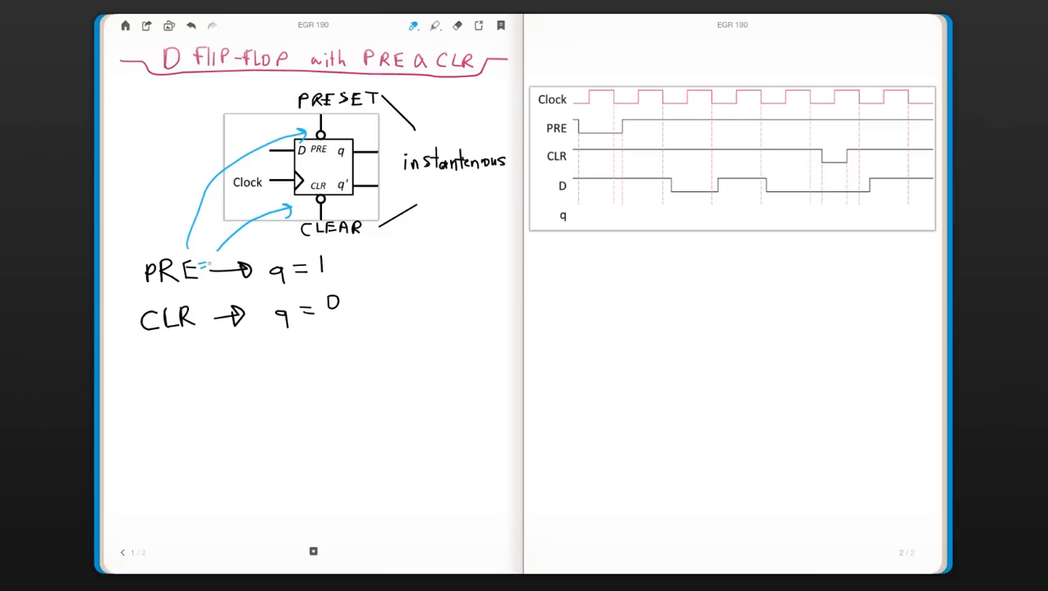
text(0)
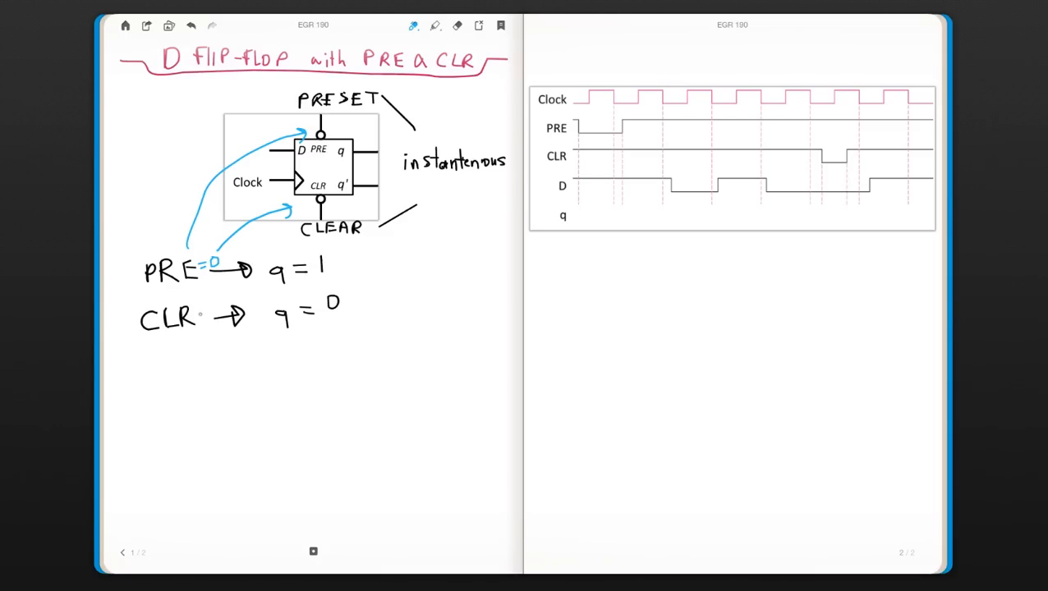
text(=0)
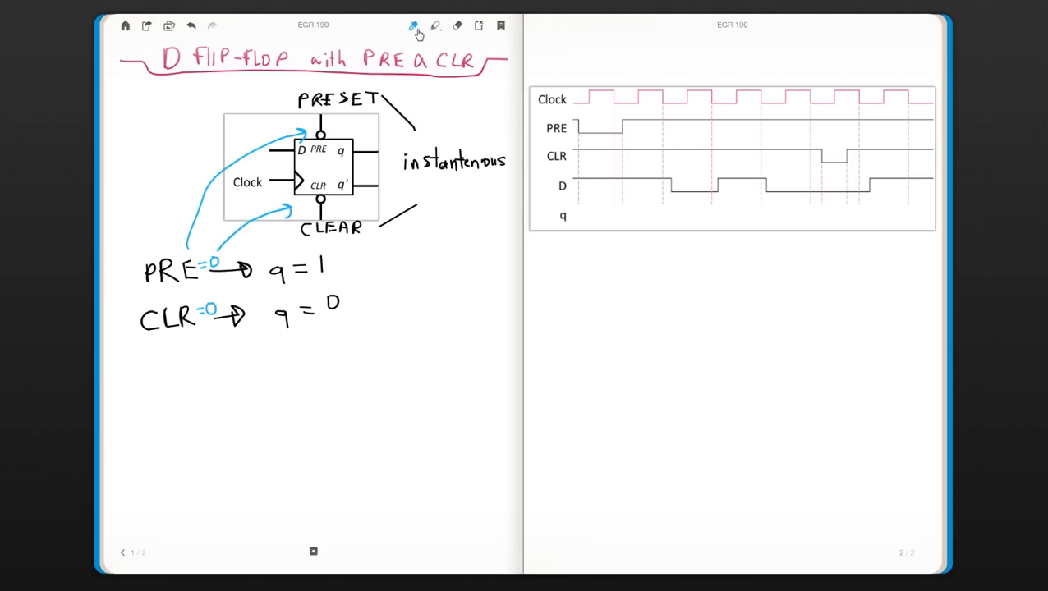
click(413, 25)
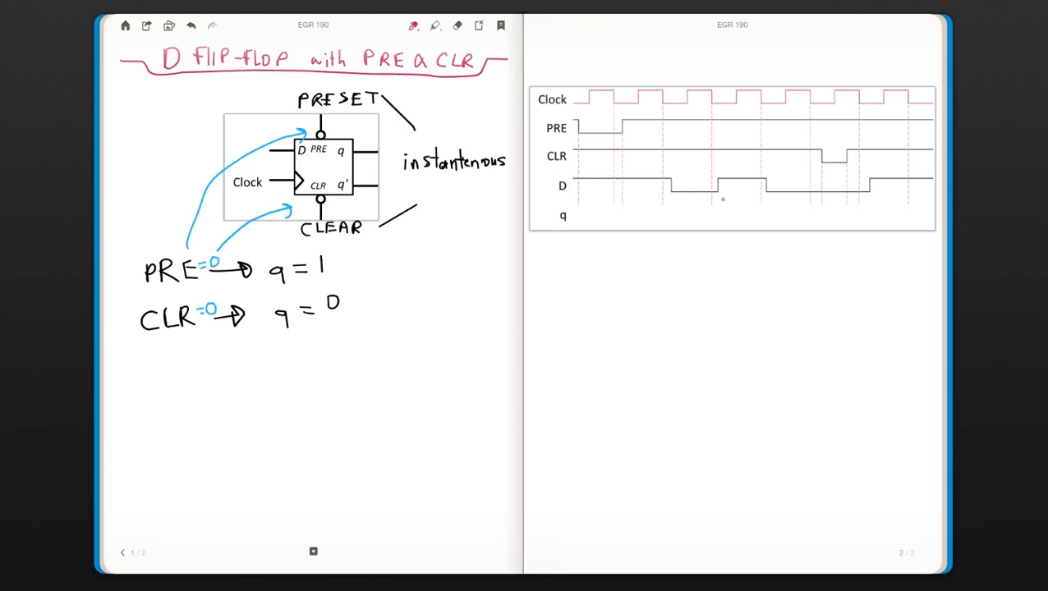
mouse_move(589, 210)
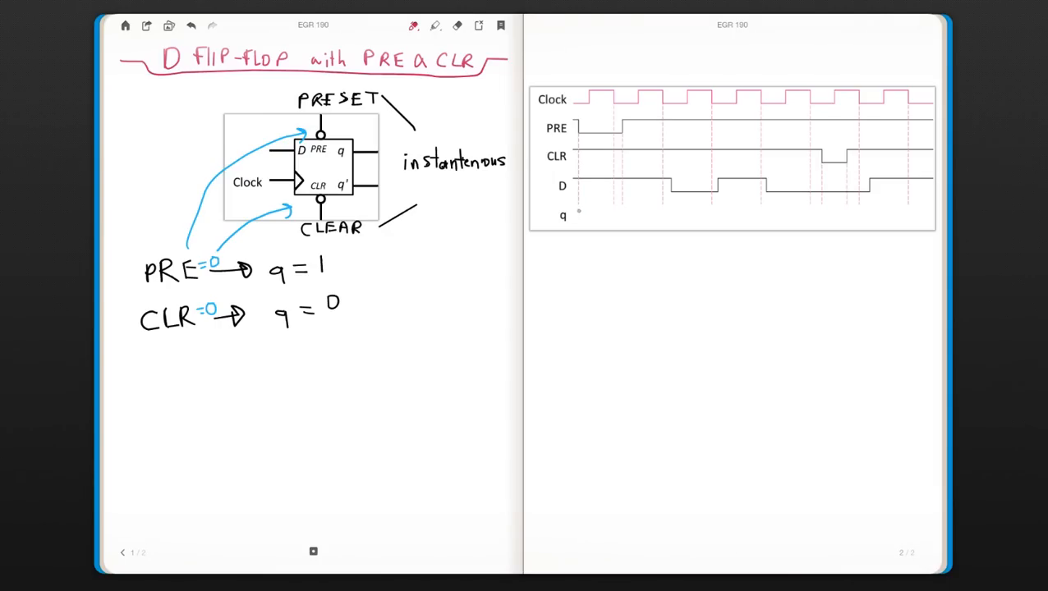
Step: Select the right-hand timing diagram page so the pen draws there
click(730, 160)
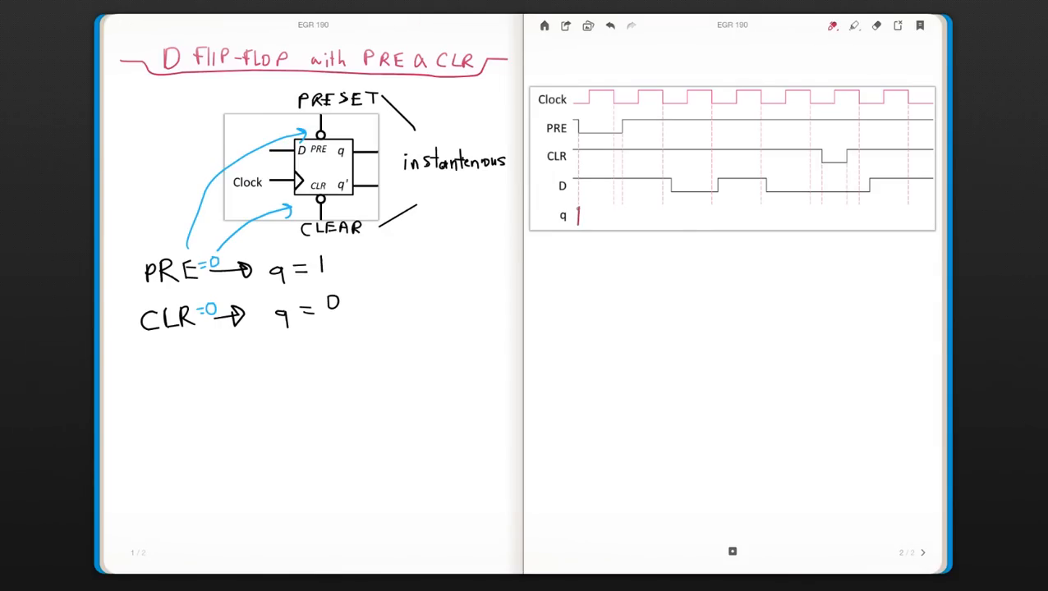
Step: Hatch the q row start, circle the low PRE and CLR pulses, and sketch matching q levels
drag(575, 218, 583, 212)
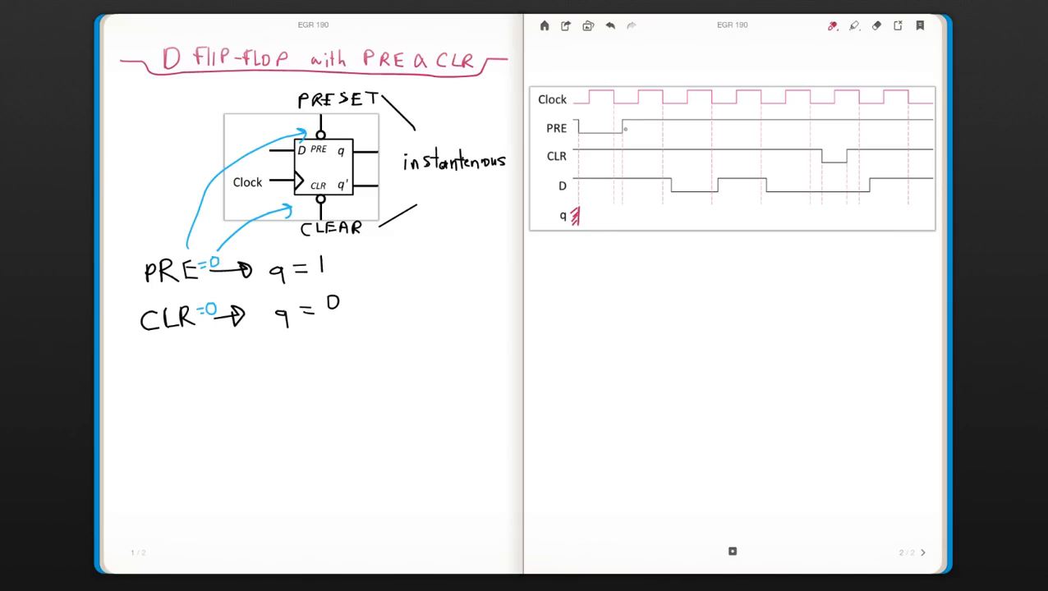
drag(591, 130, 628, 127)
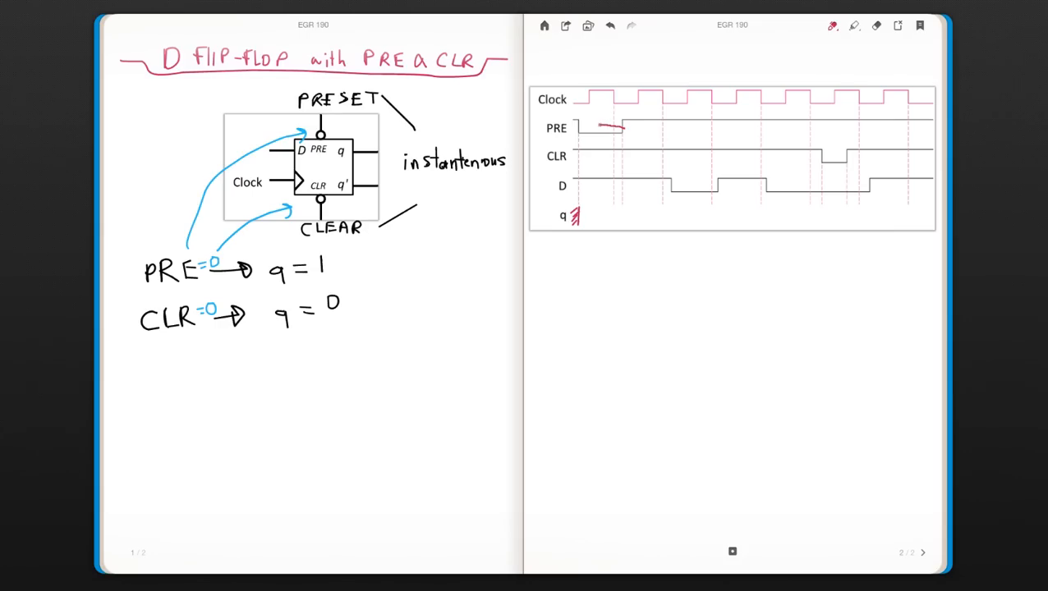
drag(579, 131, 623, 135)
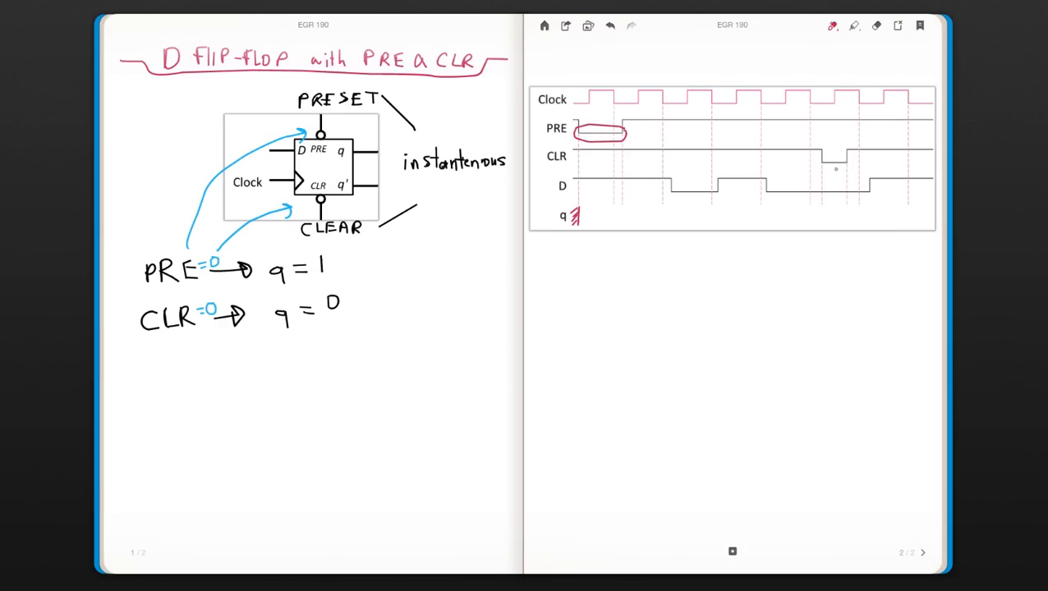
drag(813, 159, 854, 156)
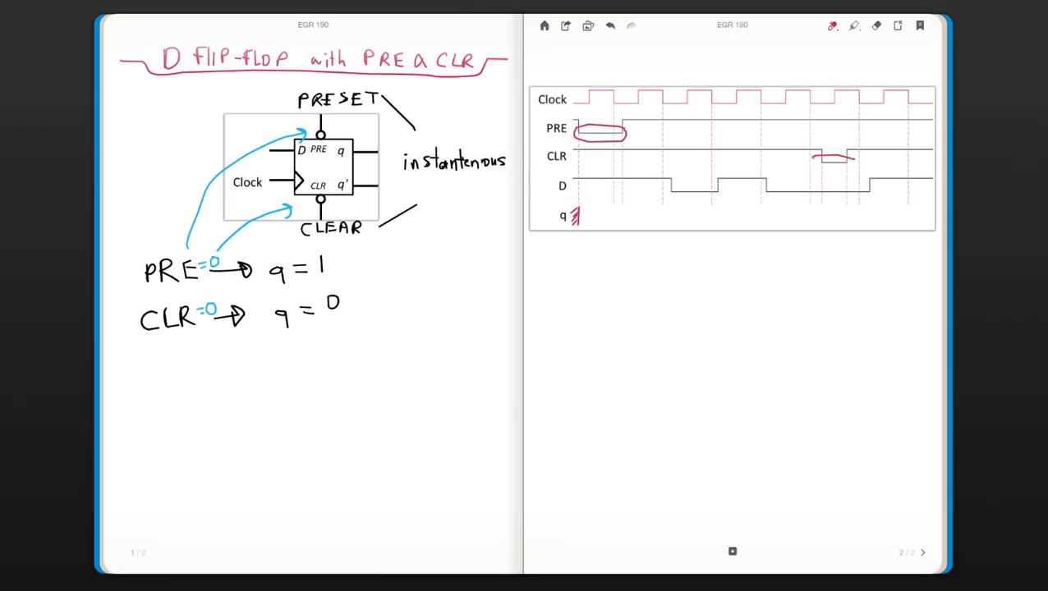
drag(813, 168, 854, 156)
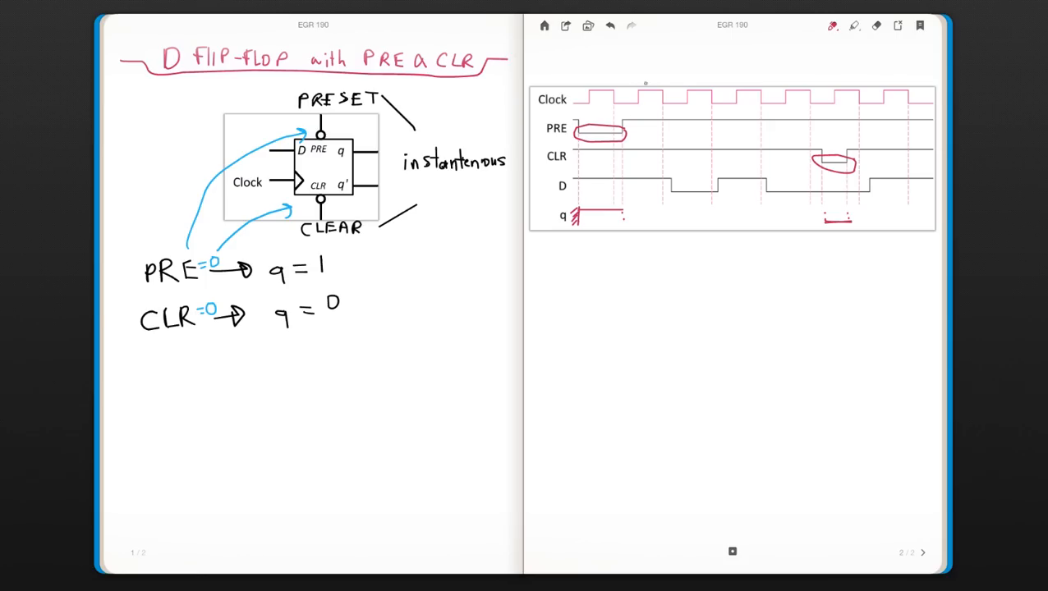
Step: Draw pink ticks above each rising edge of the Clock waveform
drag(640, 82, 698, 70)
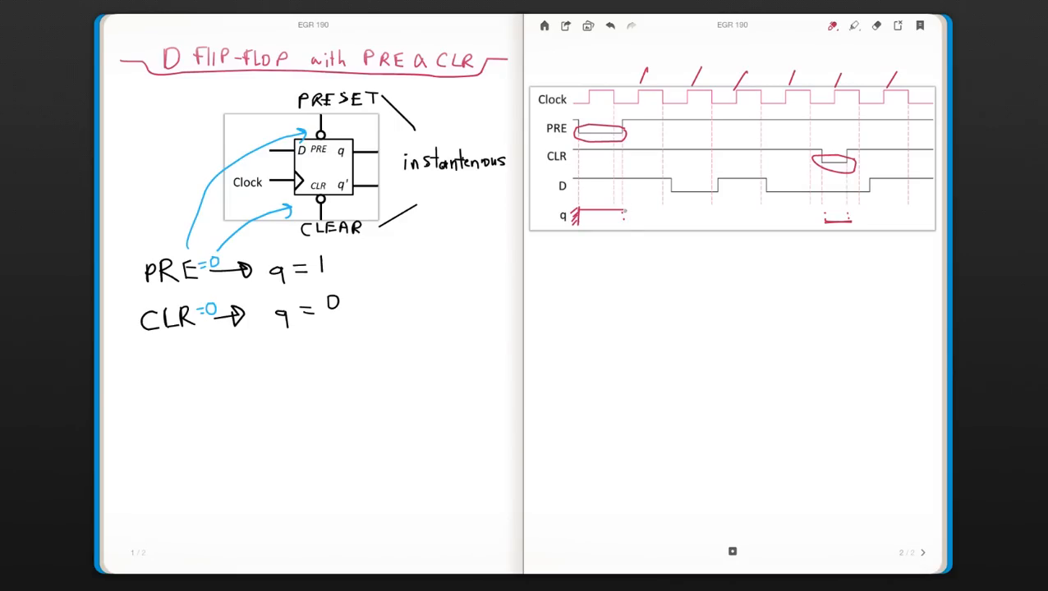
mouse_move(626, 211)
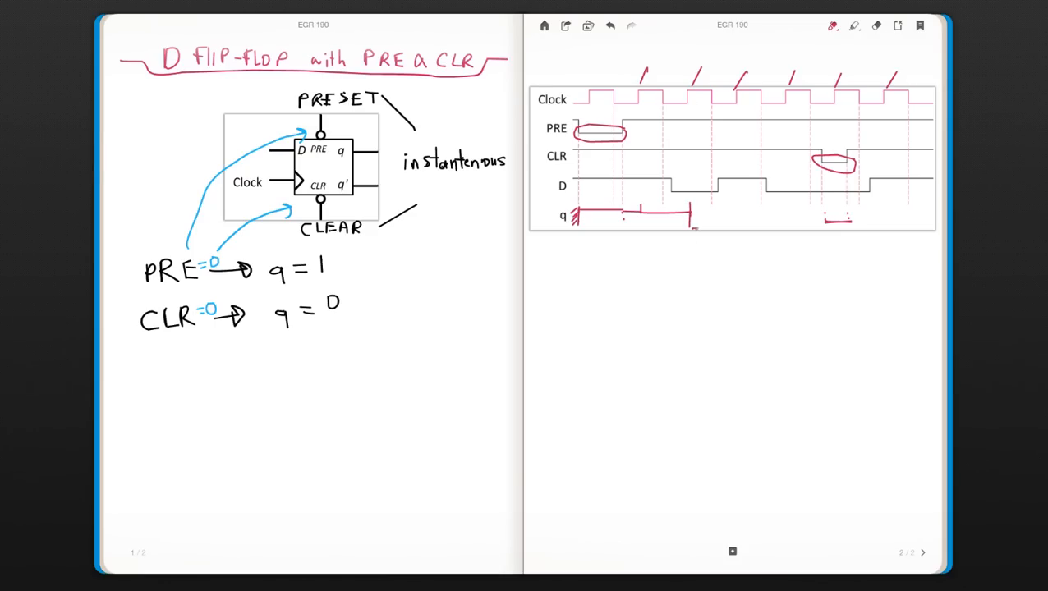
Step: Extend q's highs and lows across the q row, ending with its final rise
drag(693, 228, 747, 228)
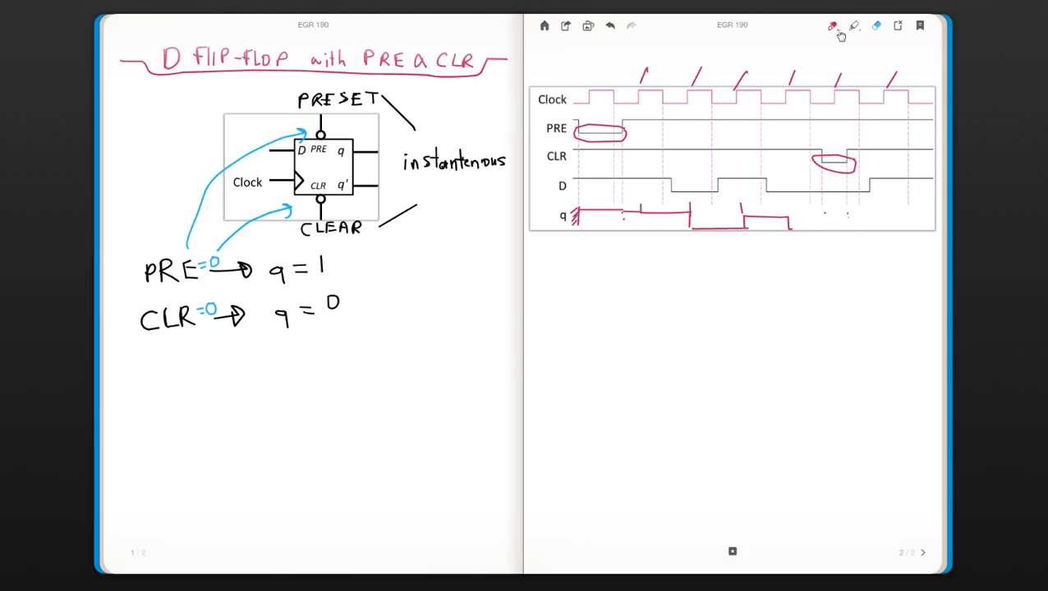
click(831, 26)
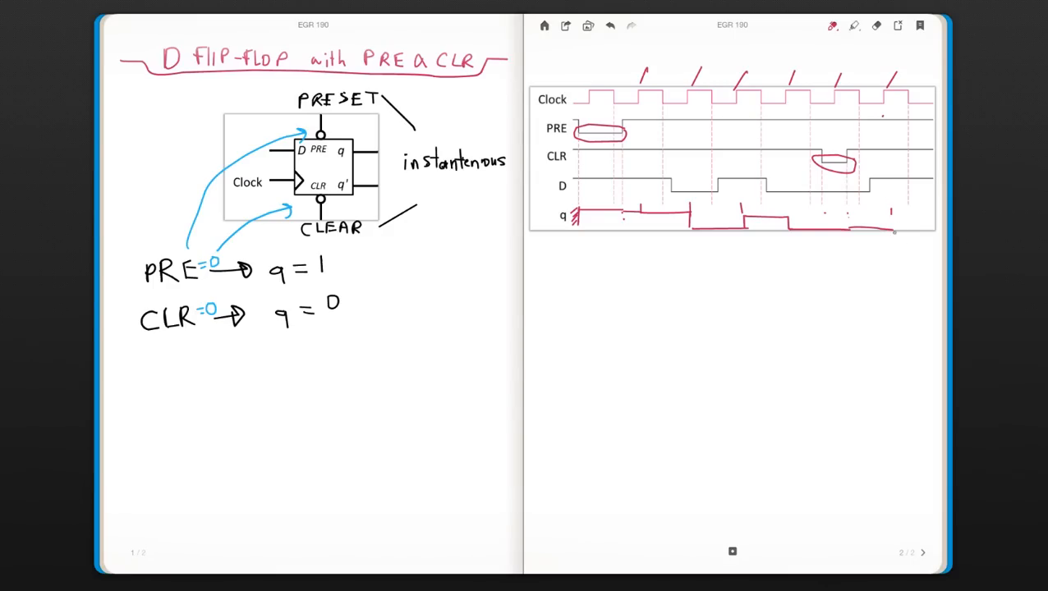
drag(893, 210, 893, 226)
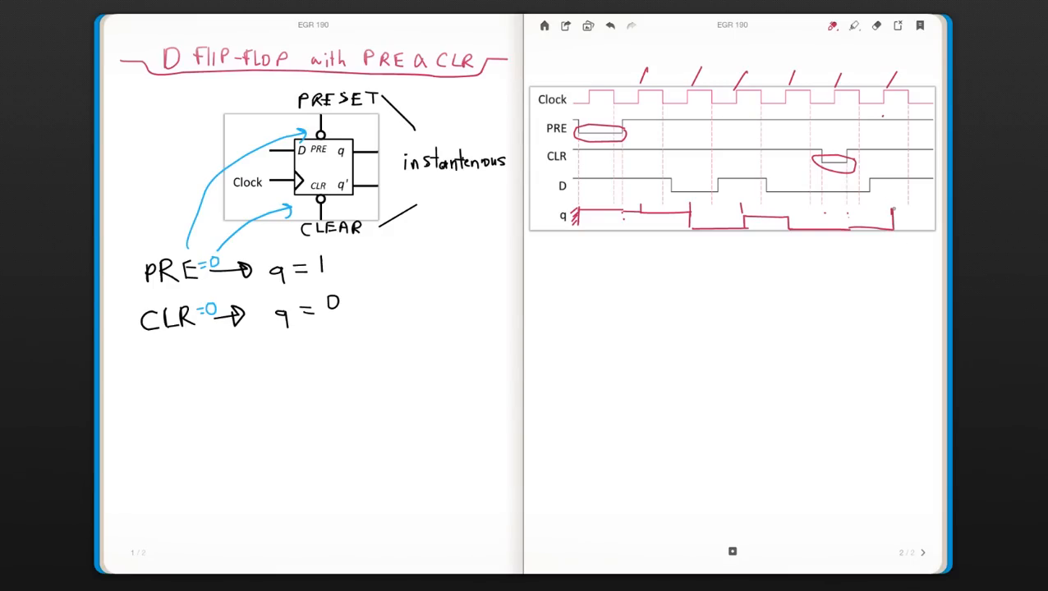